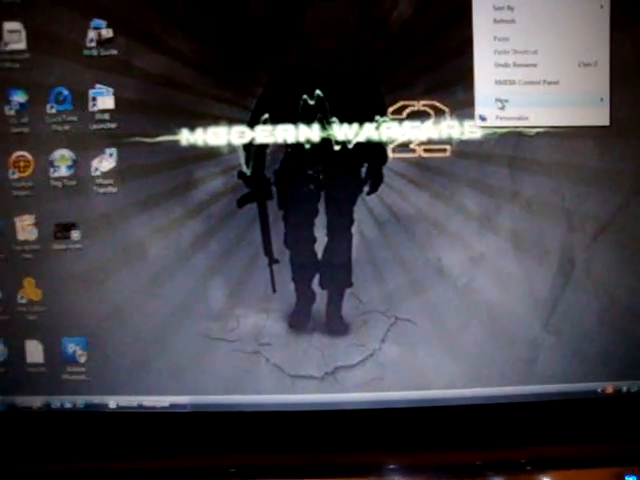
- Open test.txt from the desktop in HHD Hex Editor Neo via its right-click menu
left_click(522, 97)
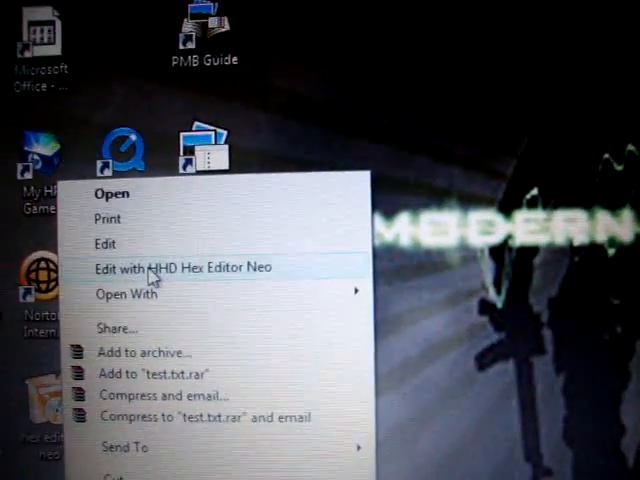
left_click(192, 267)
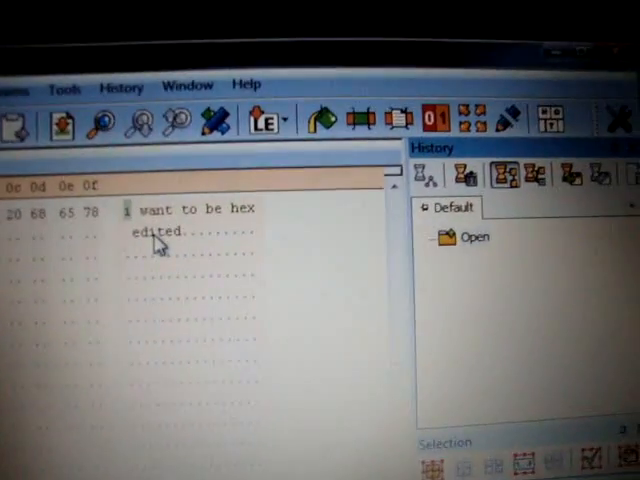